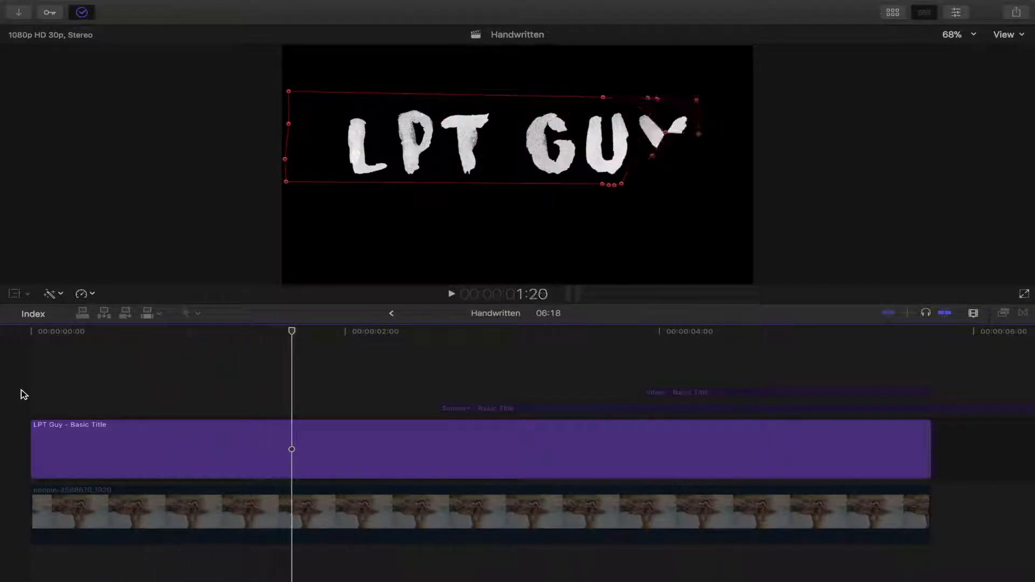
Step: Hide Final Cut Pro so the Mac desktop and Dock are showing
{"action": "left_click", "coordinate": [343, 332]}
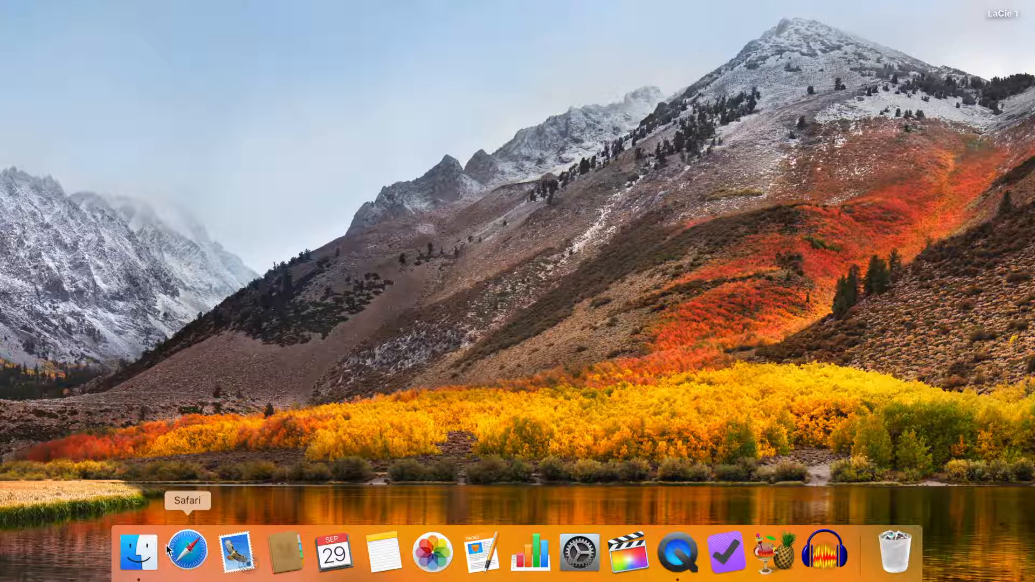
Step: Search dafont.com in Safari for 'surfing capital' and download the Surfing Capital font
{"action": "left_click", "coordinate": [187, 551]}
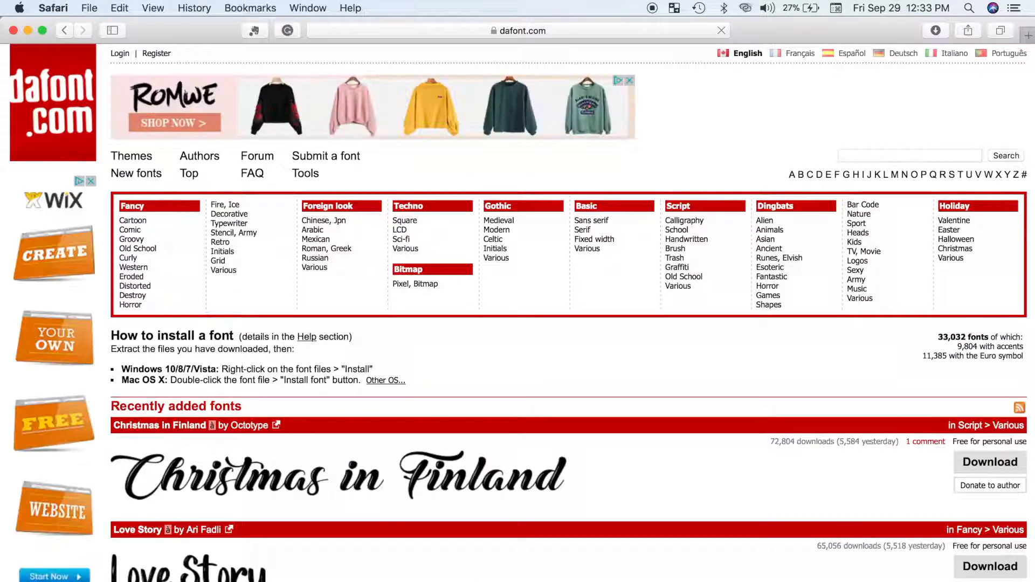
{"action": "type", "text": "surfing capital"}
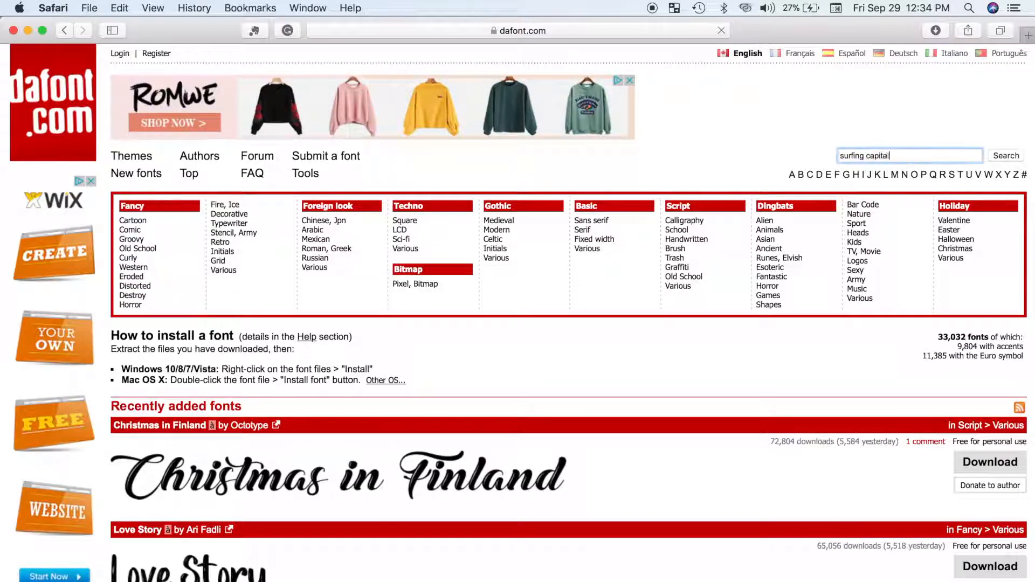
{"action": "left_click", "coordinate": [1005, 155]}
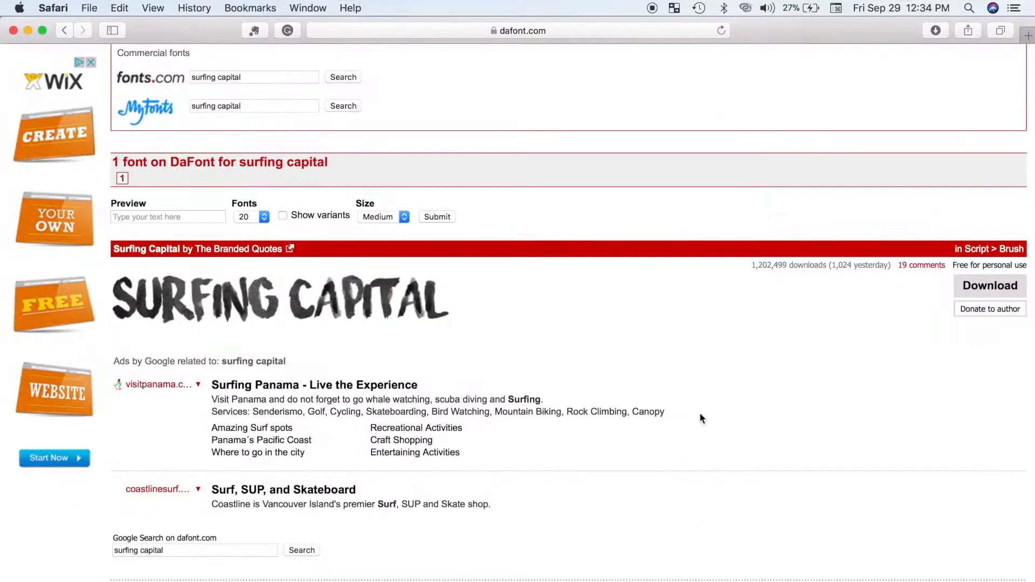
{"action": "left_click", "coordinate": [989, 285]}
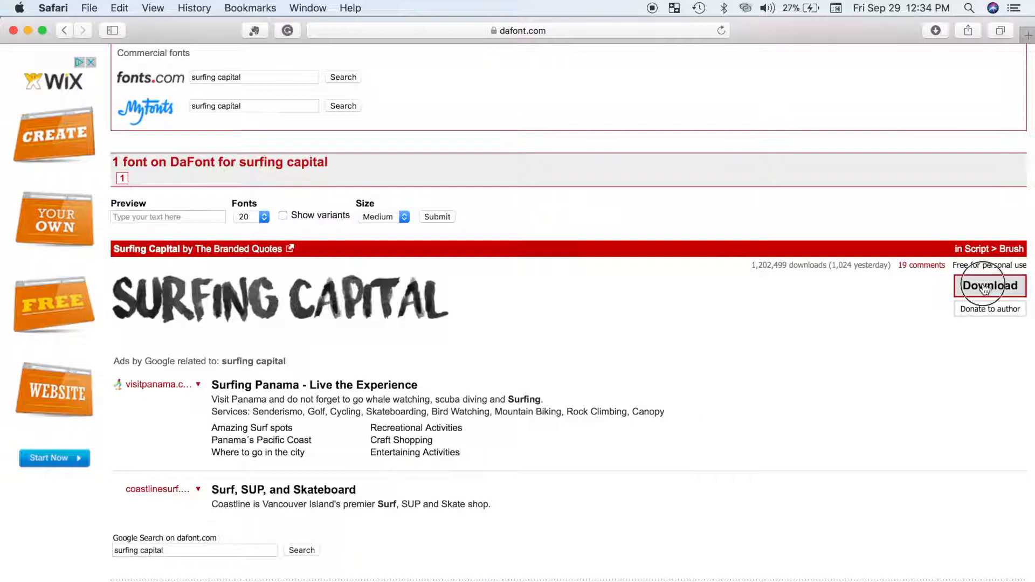
{"action": "left_click", "coordinate": [990, 286]}
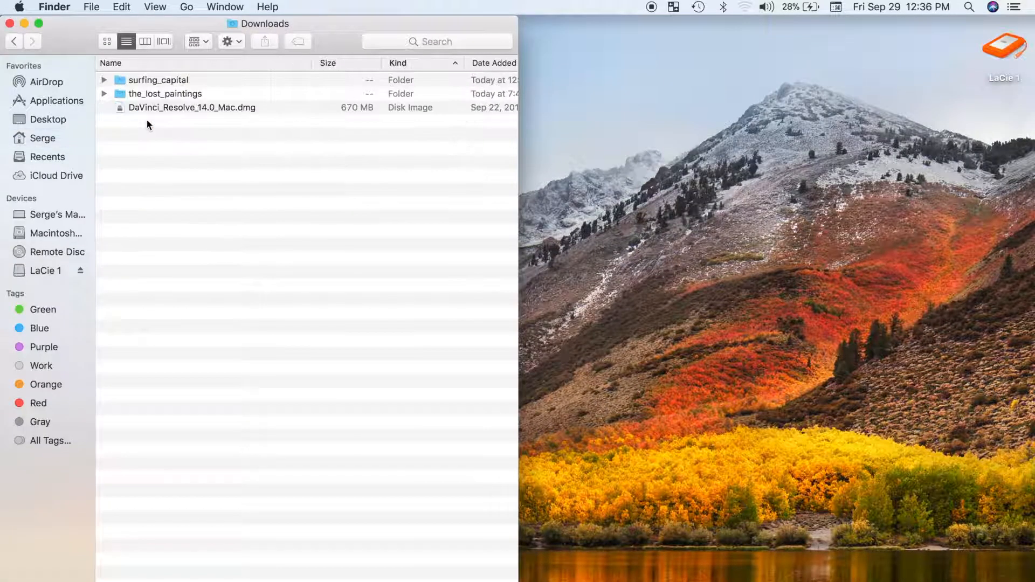
{"action": "mouse_move", "coordinate": [193, 32]}
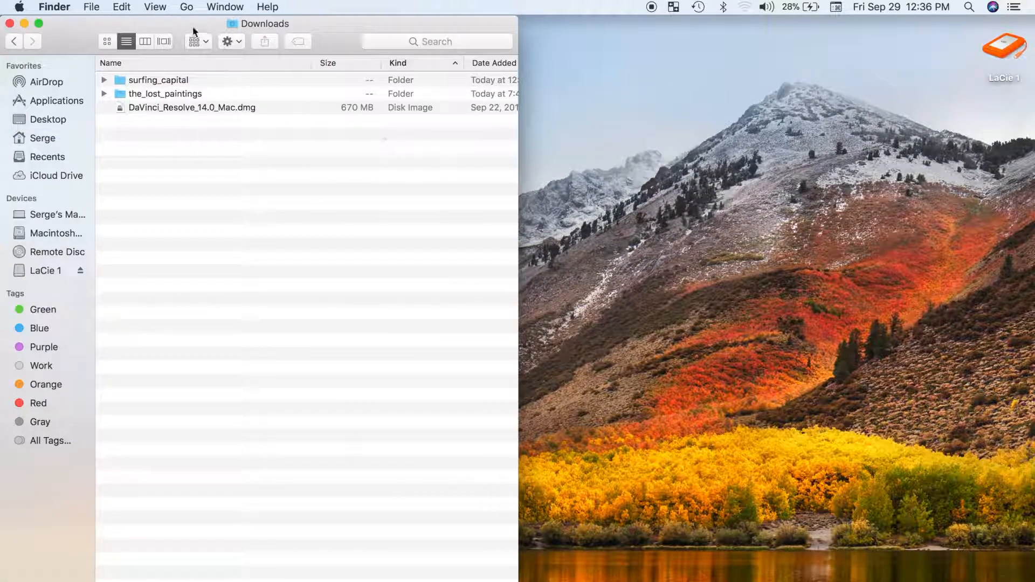
Step: Move the surfing_capital folder from Downloads into the user Library's Fonts folder
{"action": "left_click", "coordinate": [91, 6]}
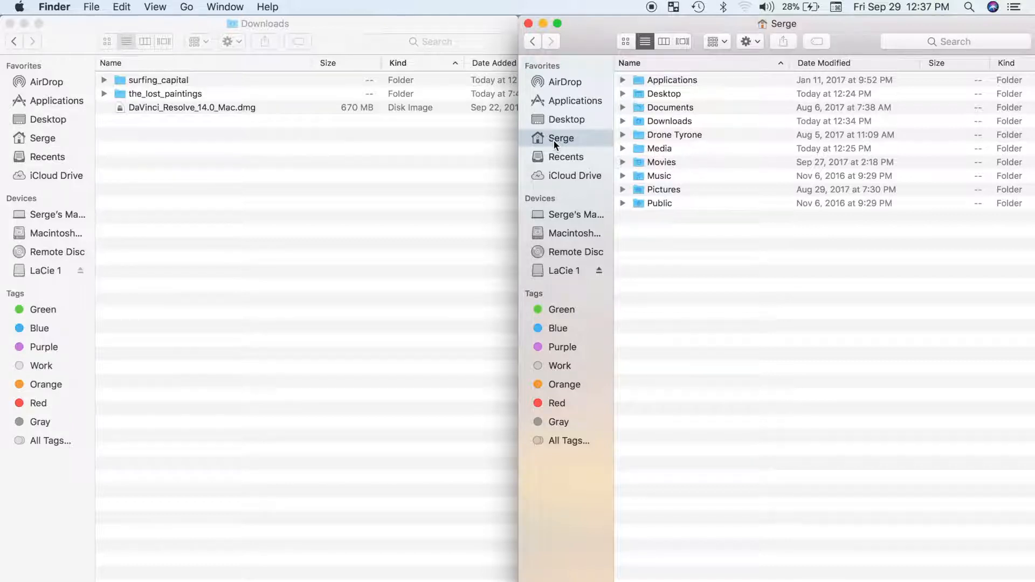
{"action": "mouse_move", "coordinate": [294, 44]}
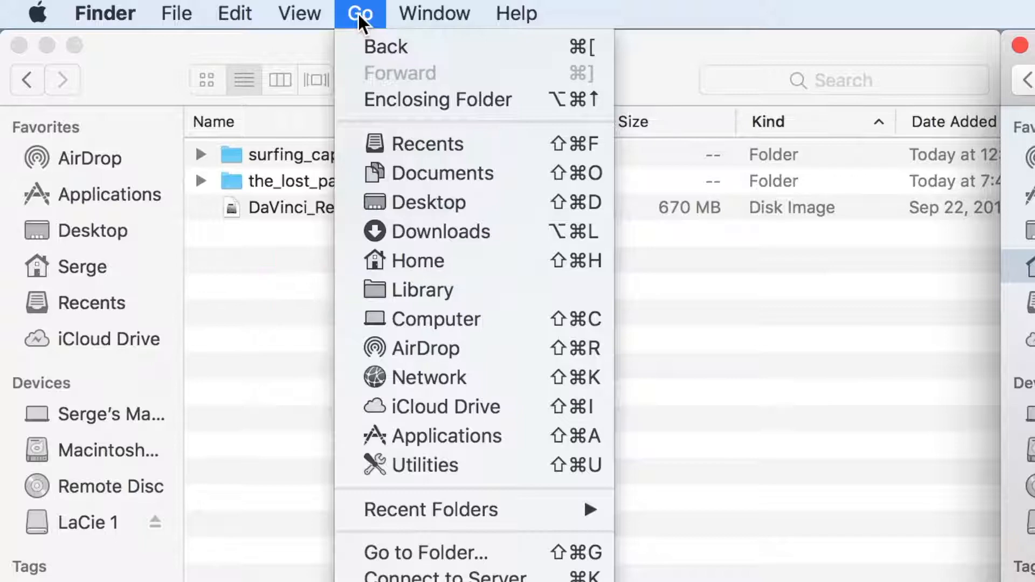
{"action": "mouse_move", "coordinate": [426, 289]}
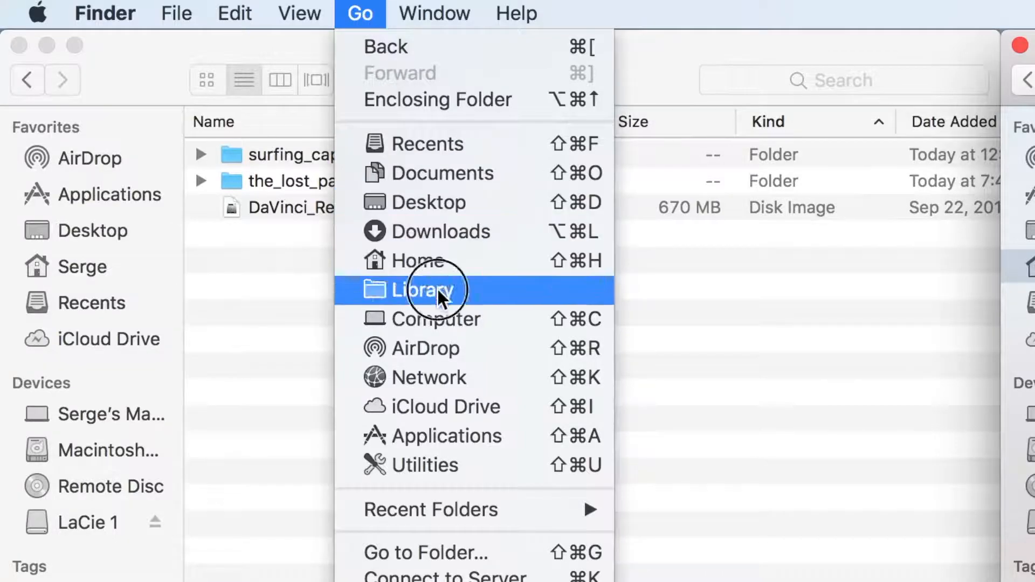
{"action": "left_click", "coordinate": [425, 289]}
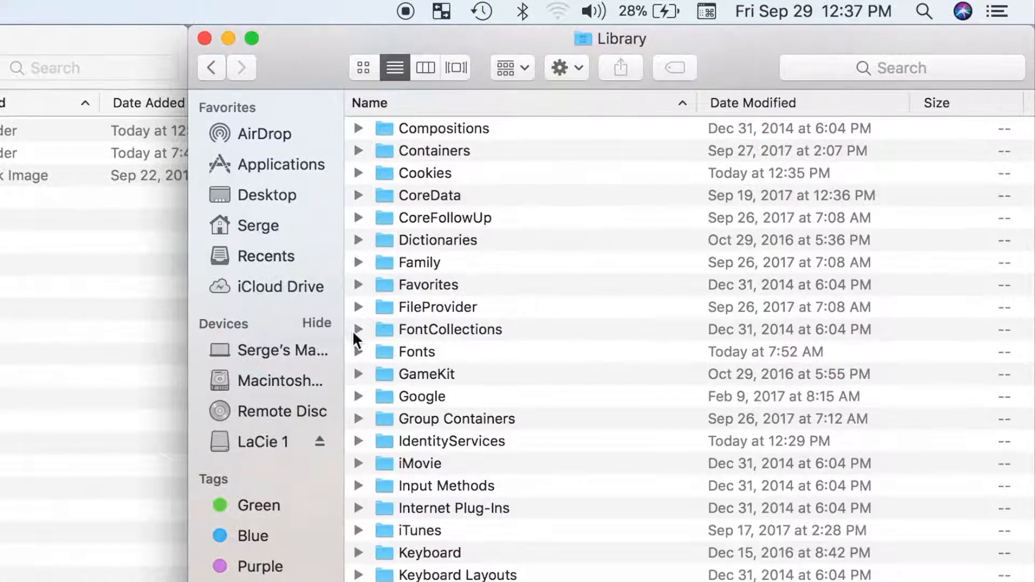
{"action": "double_click", "coordinate": [416, 352]}
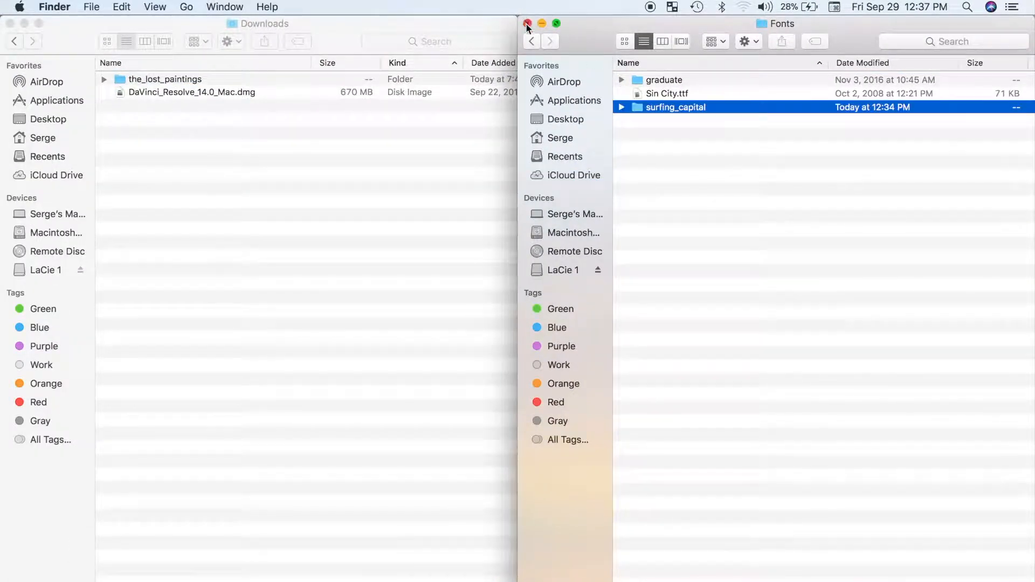
{"action": "left_click", "coordinate": [527, 23]}
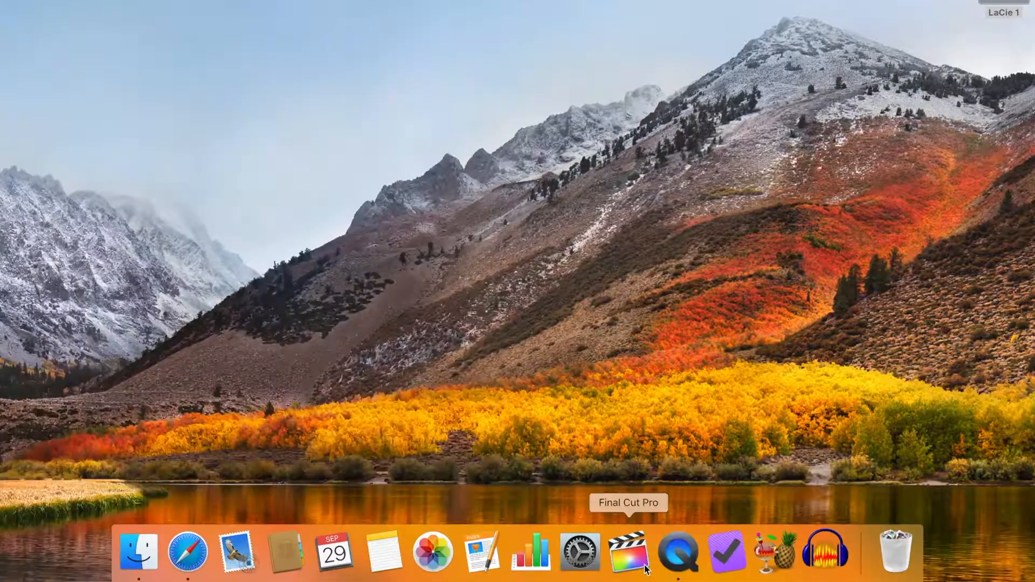
Step: Back in Final Cut Pro, add a Basic Title reading 'LPT Guy'
{"action": "left_click", "coordinate": [627, 552]}
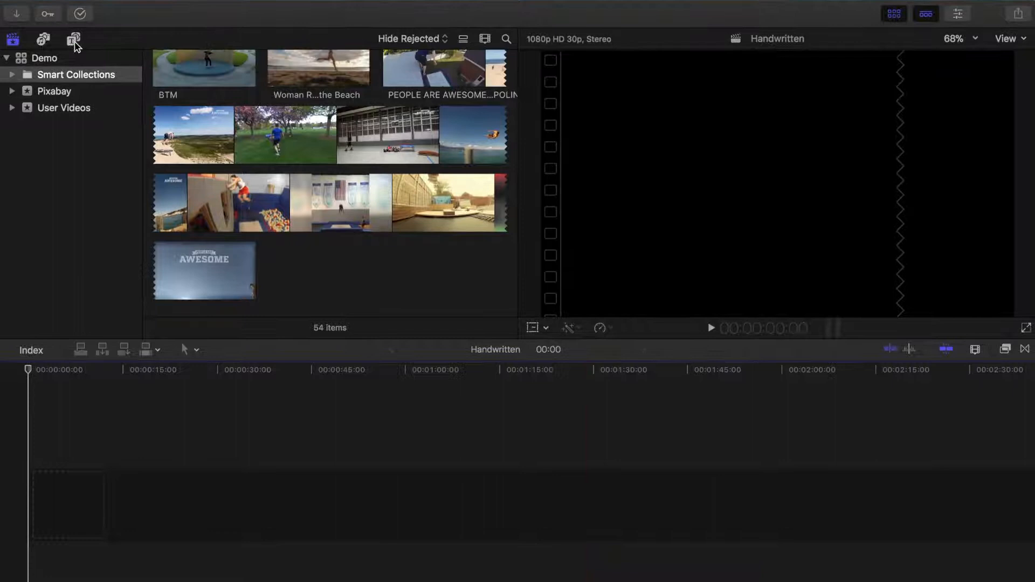
{"action": "left_click", "coordinate": [73, 39]}
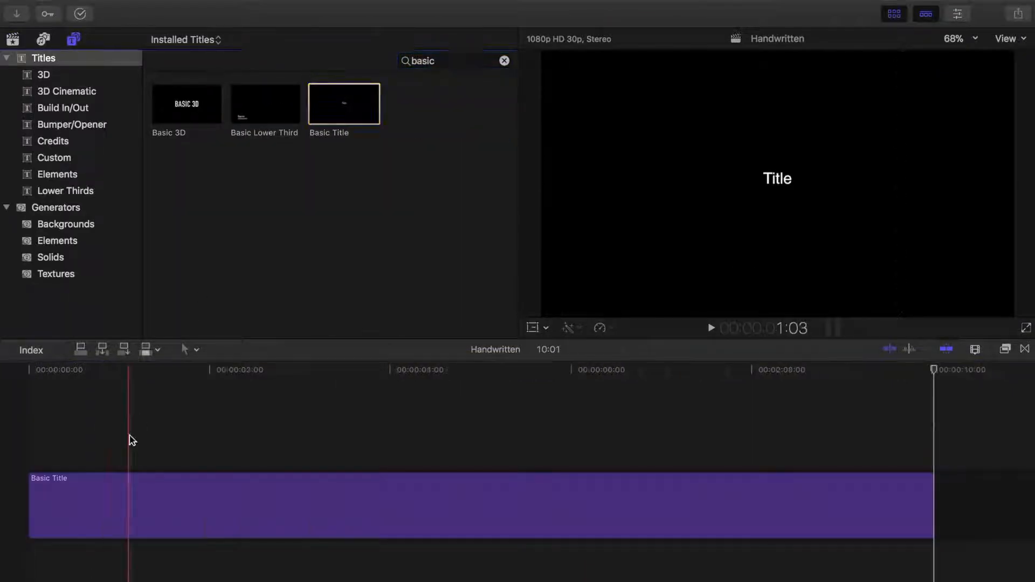
{"action": "type", "text": "LPT Guy"}
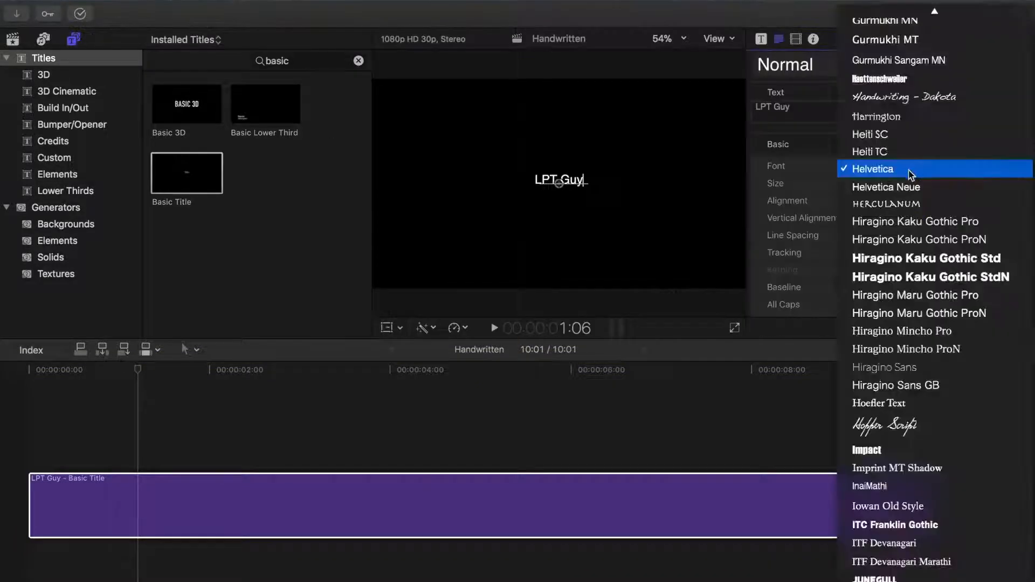
Step: Set the title's font to Surfing Capital and widen its tracking
{"action": "scroll", "scroll_direction": "down", "scroll_amount": 3}
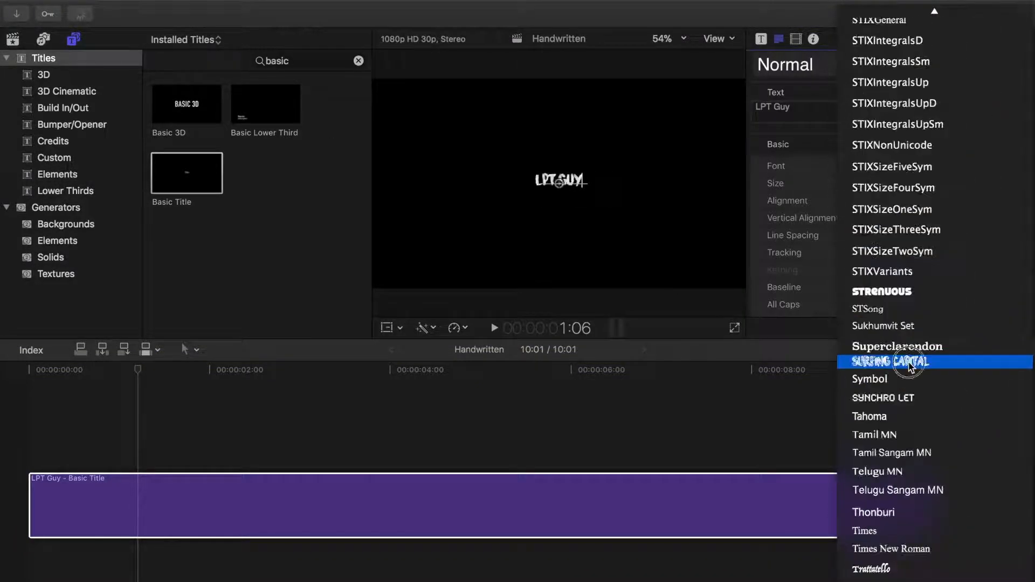
{"action": "left_click", "coordinate": [890, 361]}
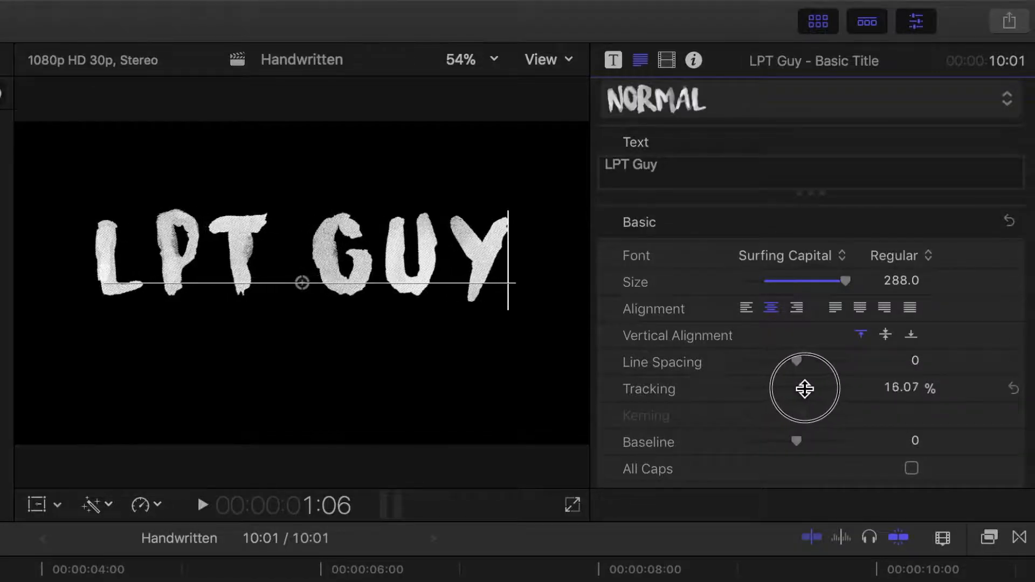
{"action": "left_click_drag", "start_coordinate": [804, 388], "coordinate": [799, 389]}
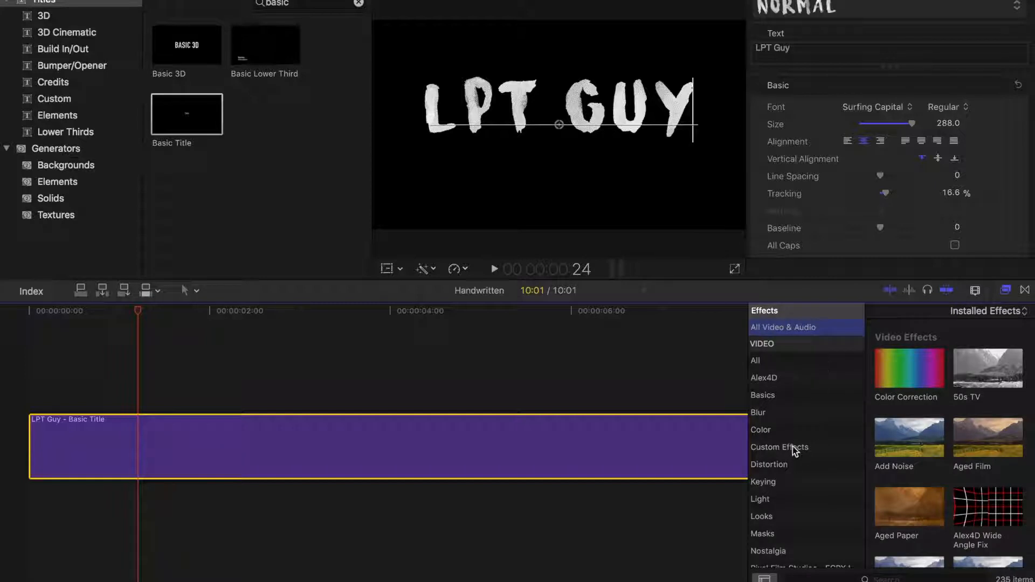
Step: Apply the Draw Mask effect from the Masks category to the LPT Guy title clip
{"action": "left_click", "coordinate": [764, 533]}
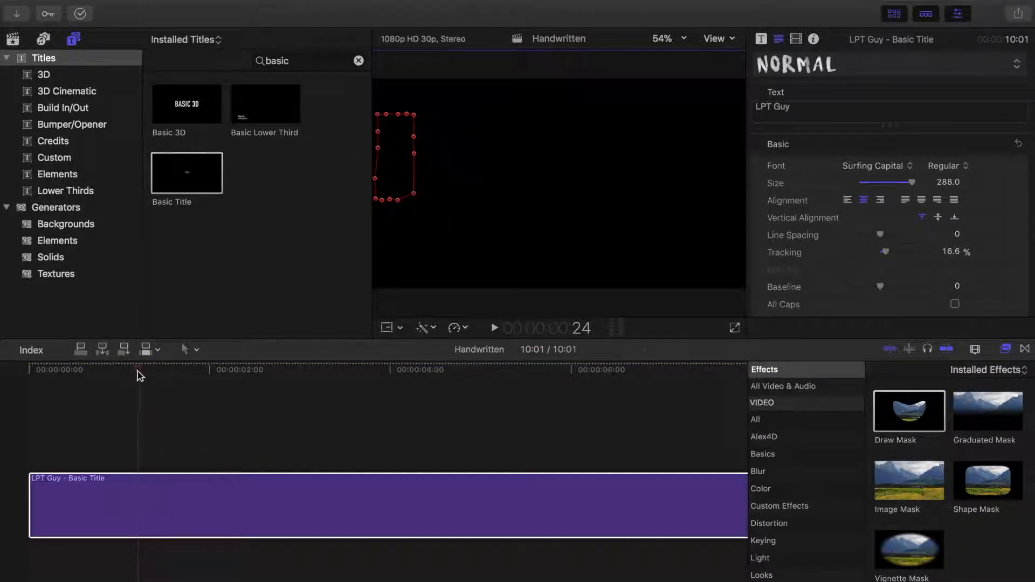
{"action": "left_click", "coordinate": [41, 369]}
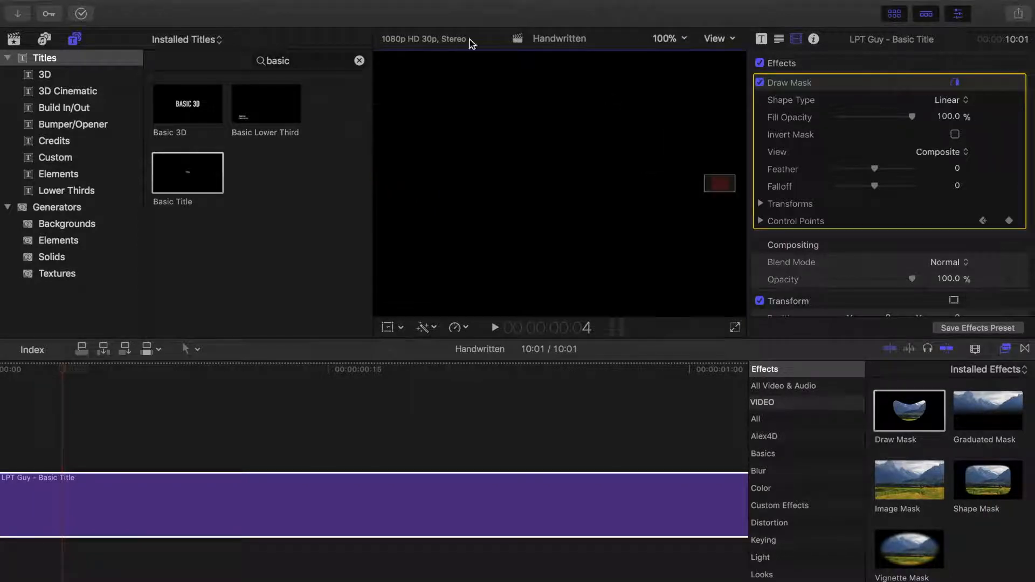
Step: Keyframe the Draw Mask's control points to progressively uncover the letter L
{"action": "left_click", "coordinate": [958, 13]}
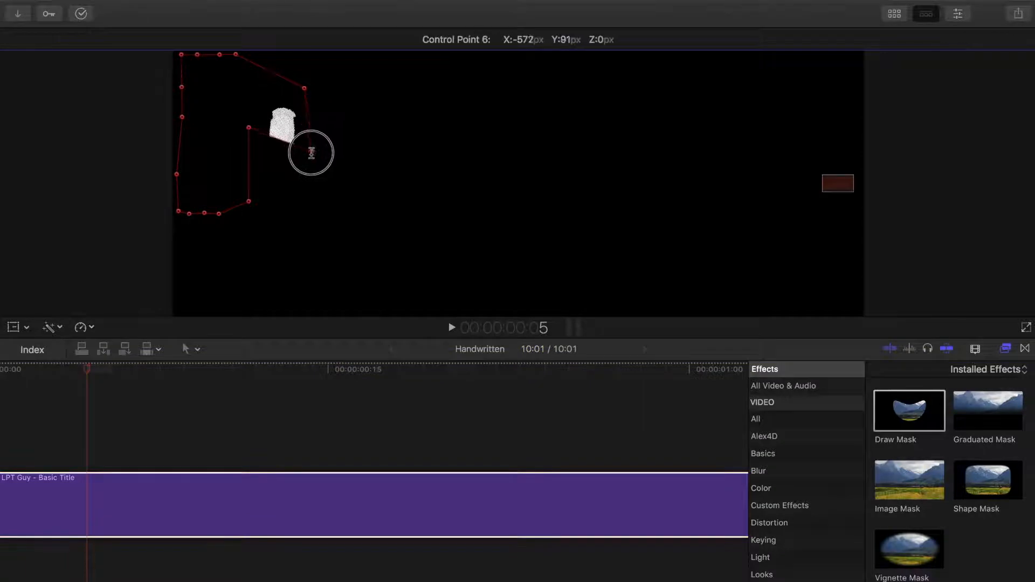
{"action": "left_click_drag", "start_coordinate": [311, 153], "coordinate": [250, 141]}
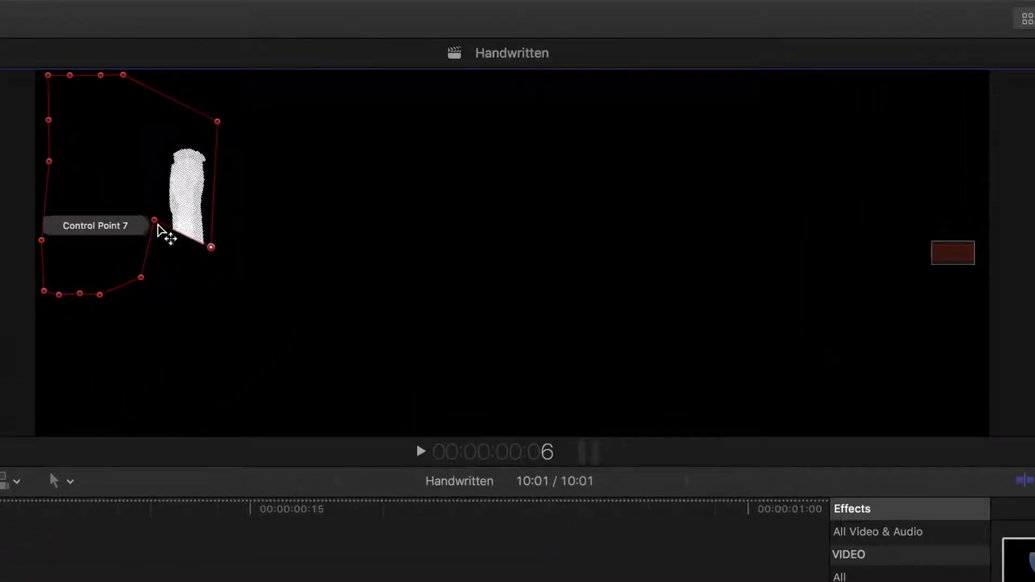
{"action": "left_click_drag", "start_coordinate": [155, 221], "coordinate": [158, 262]}
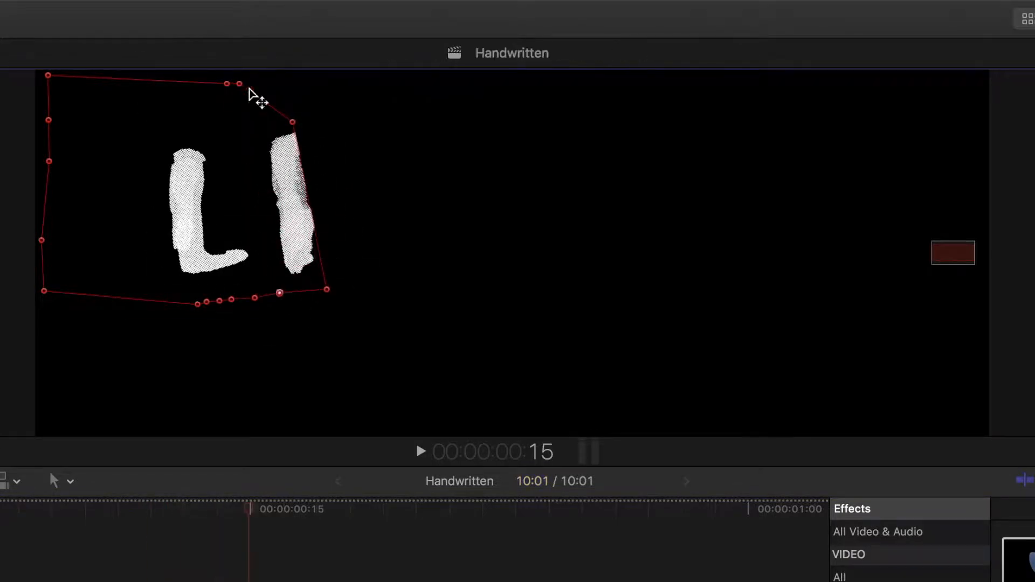
Step: Extend the mask frame by frame to reveal the P and then the T
{"action": "left_click_drag", "start_coordinate": [291, 123], "coordinate": [352, 177]}
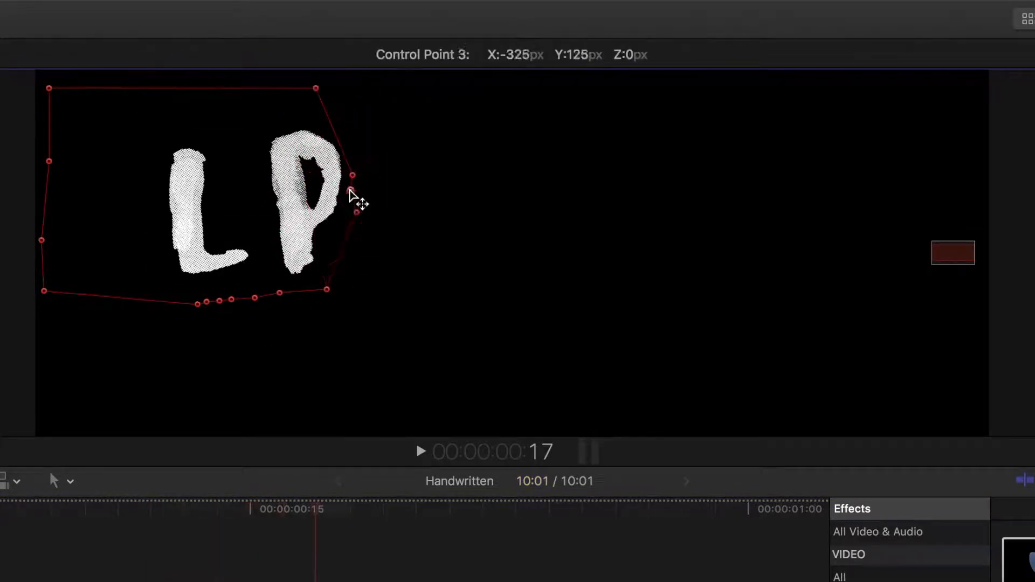
{"action": "left_click_drag", "start_coordinate": [353, 175], "coordinate": [359, 297]}
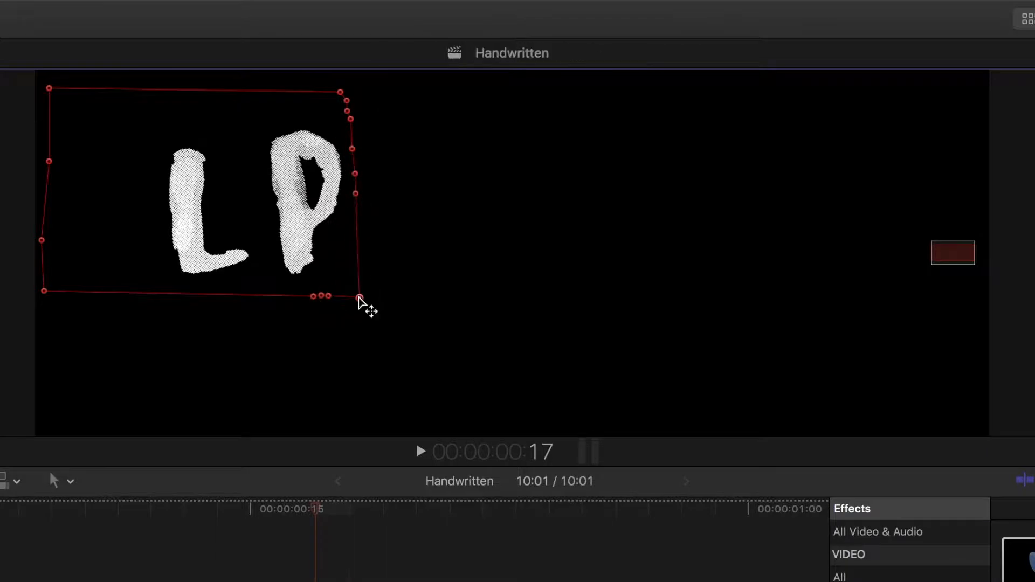
{"action": "left_click_drag", "start_coordinate": [359, 297], "coordinate": [393, 256]}
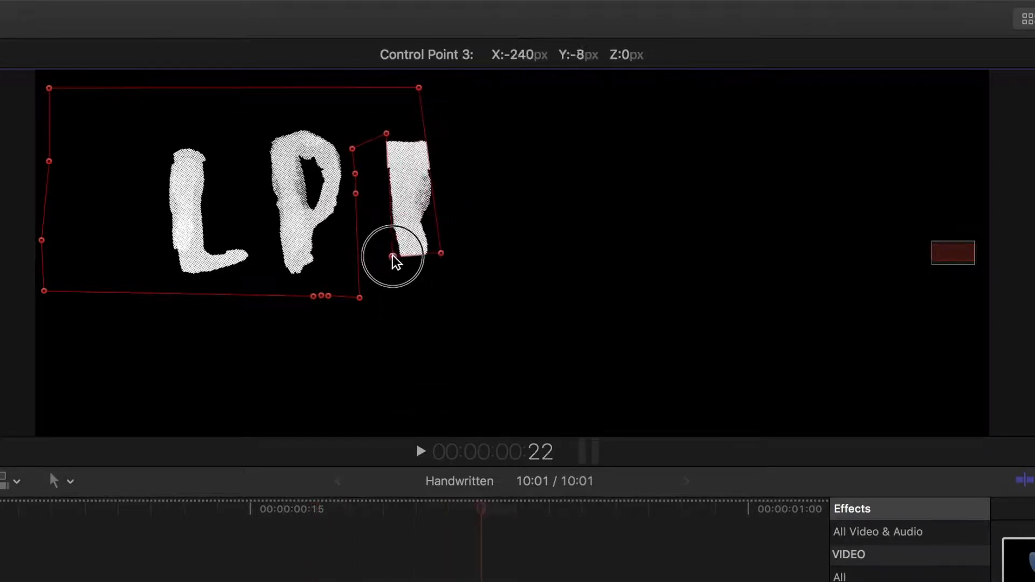
{"action": "left_click_drag", "start_coordinate": [392, 258], "coordinate": [396, 297]}
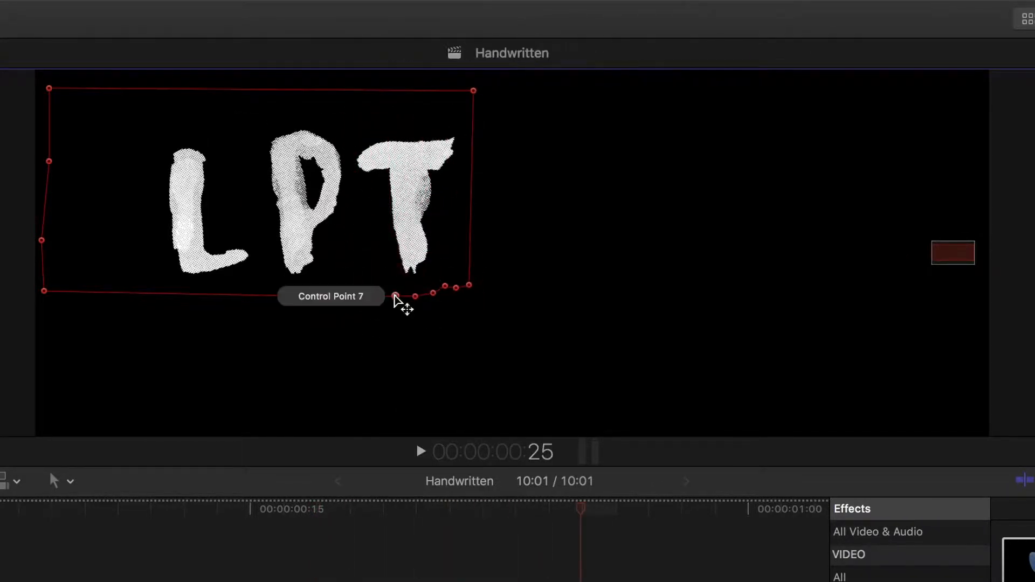